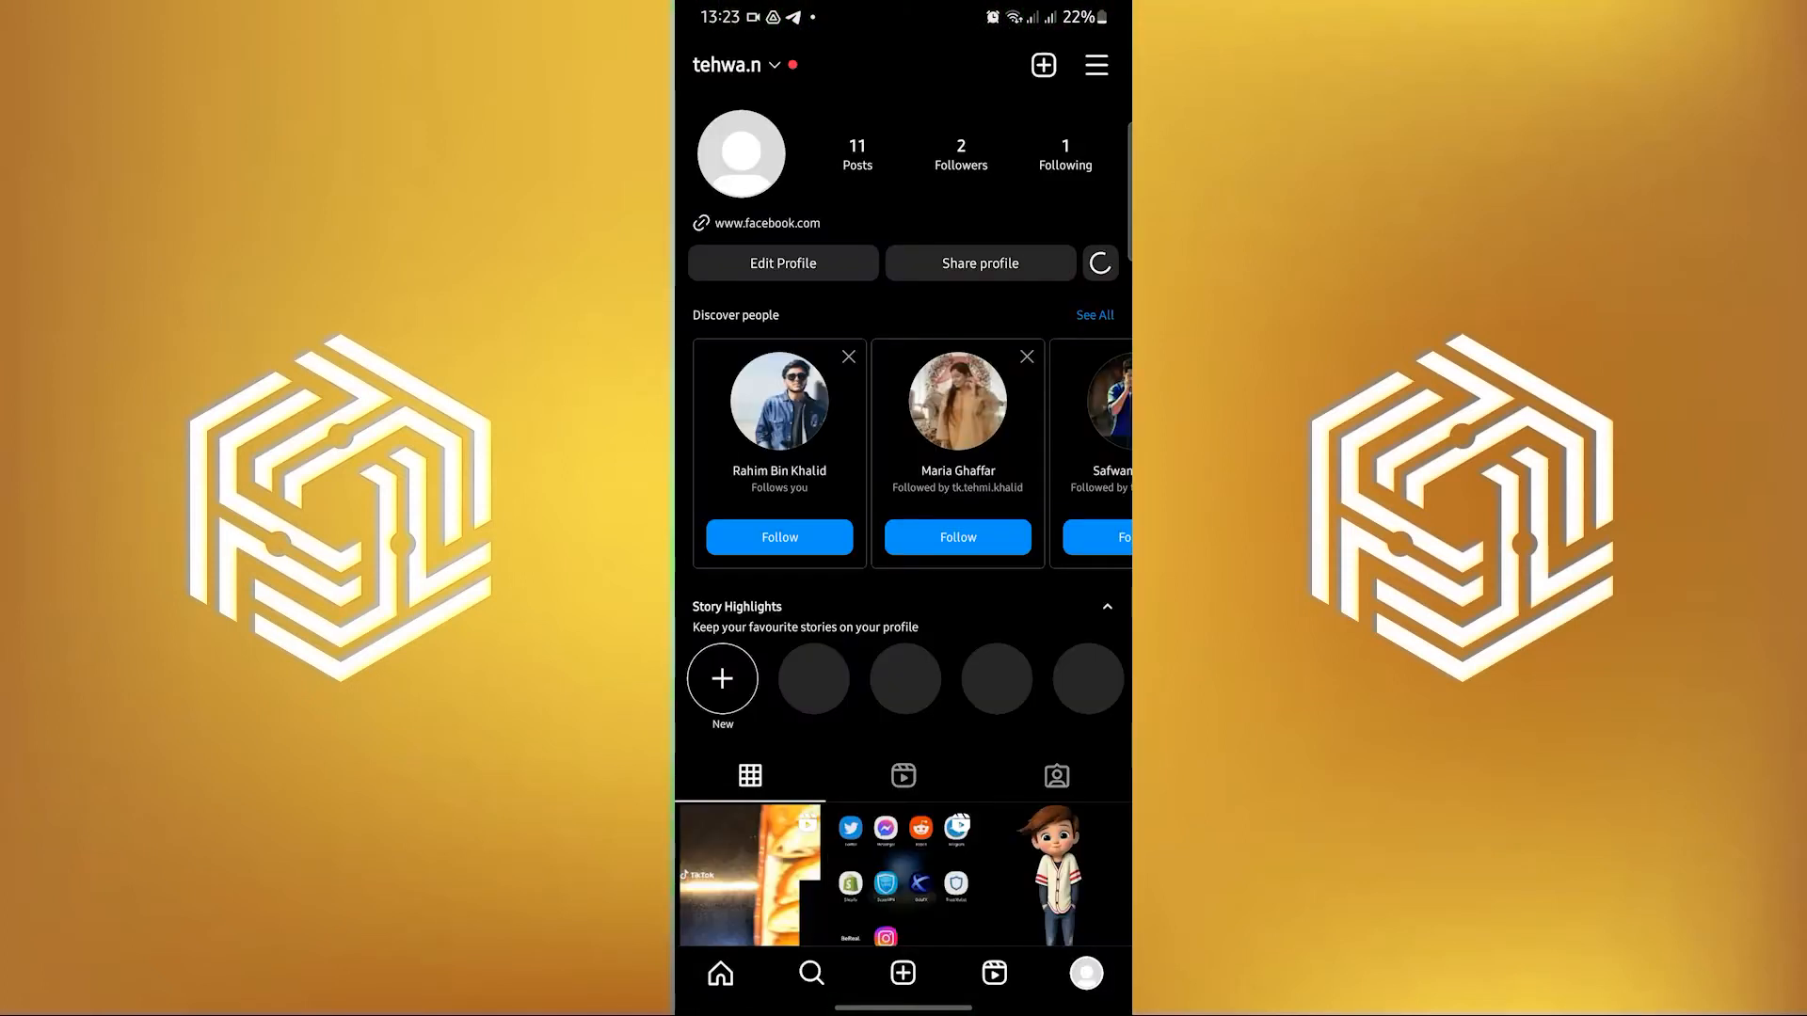
Step: Open the old chicken pockets reel from the profile's video posts
left_click(743, 874)
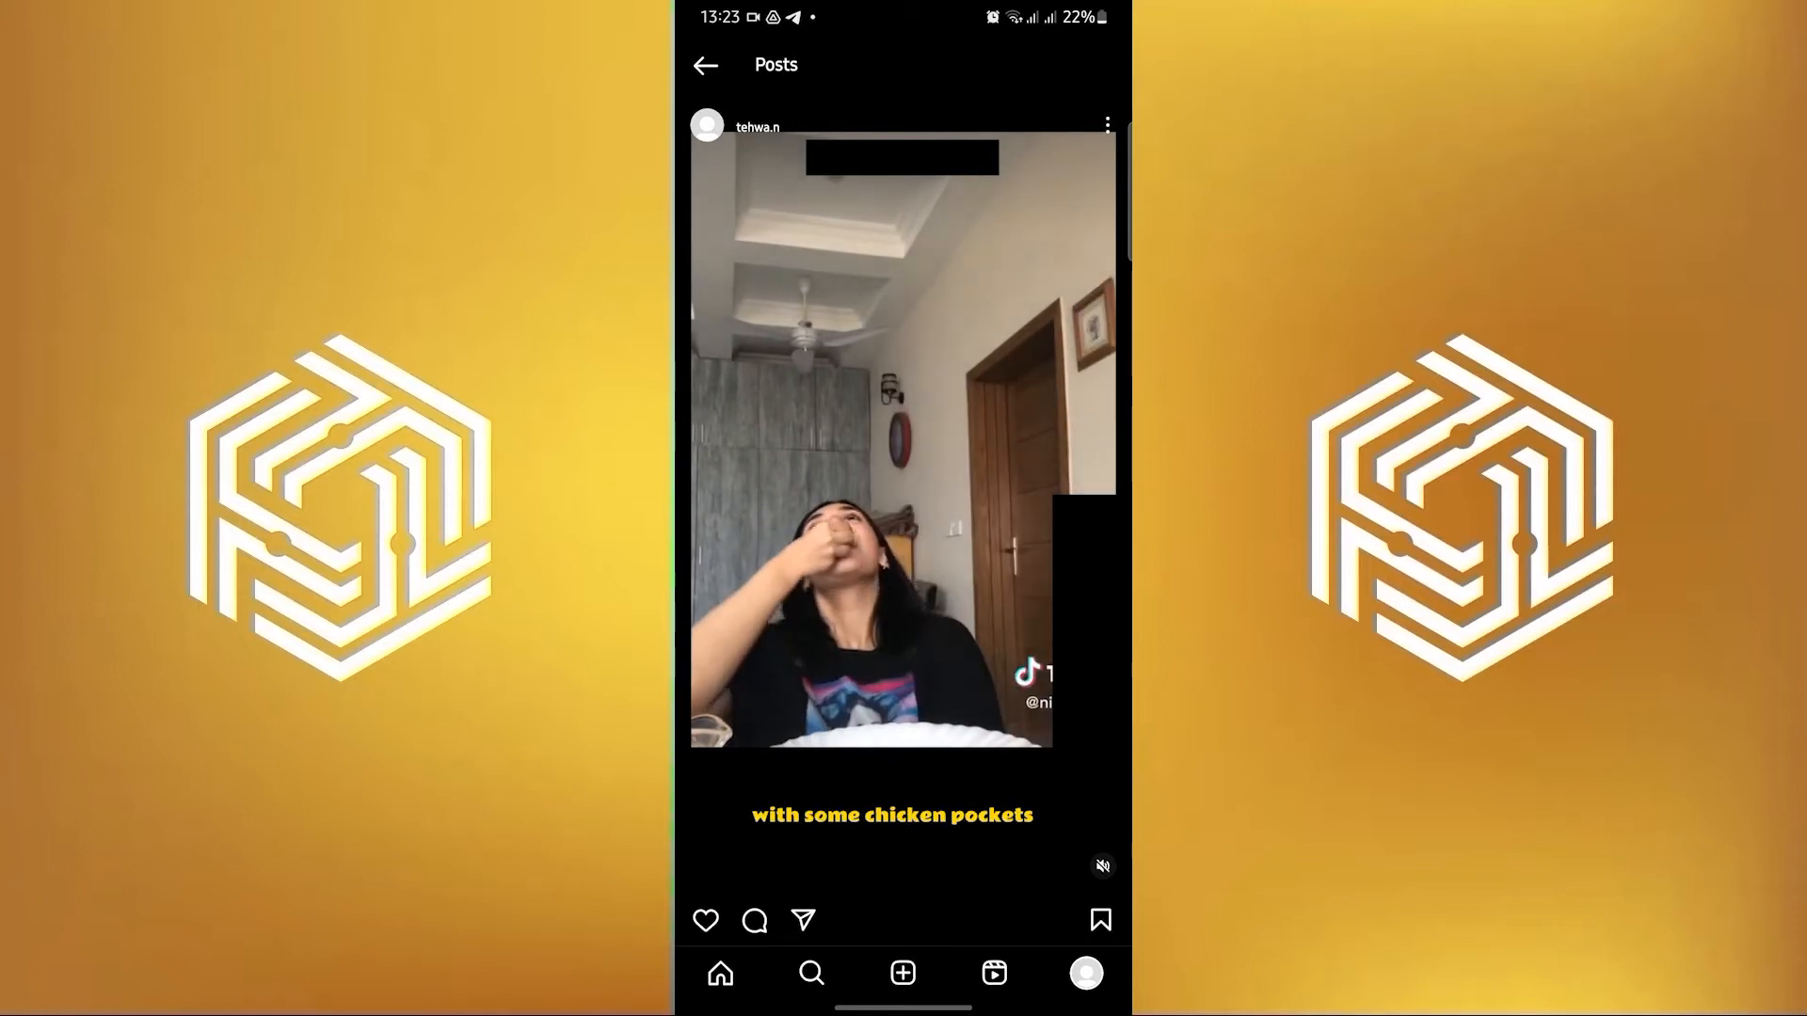
Step: Delete the old chicken pockets reel and start creating a new reel
left_click(1104, 124)
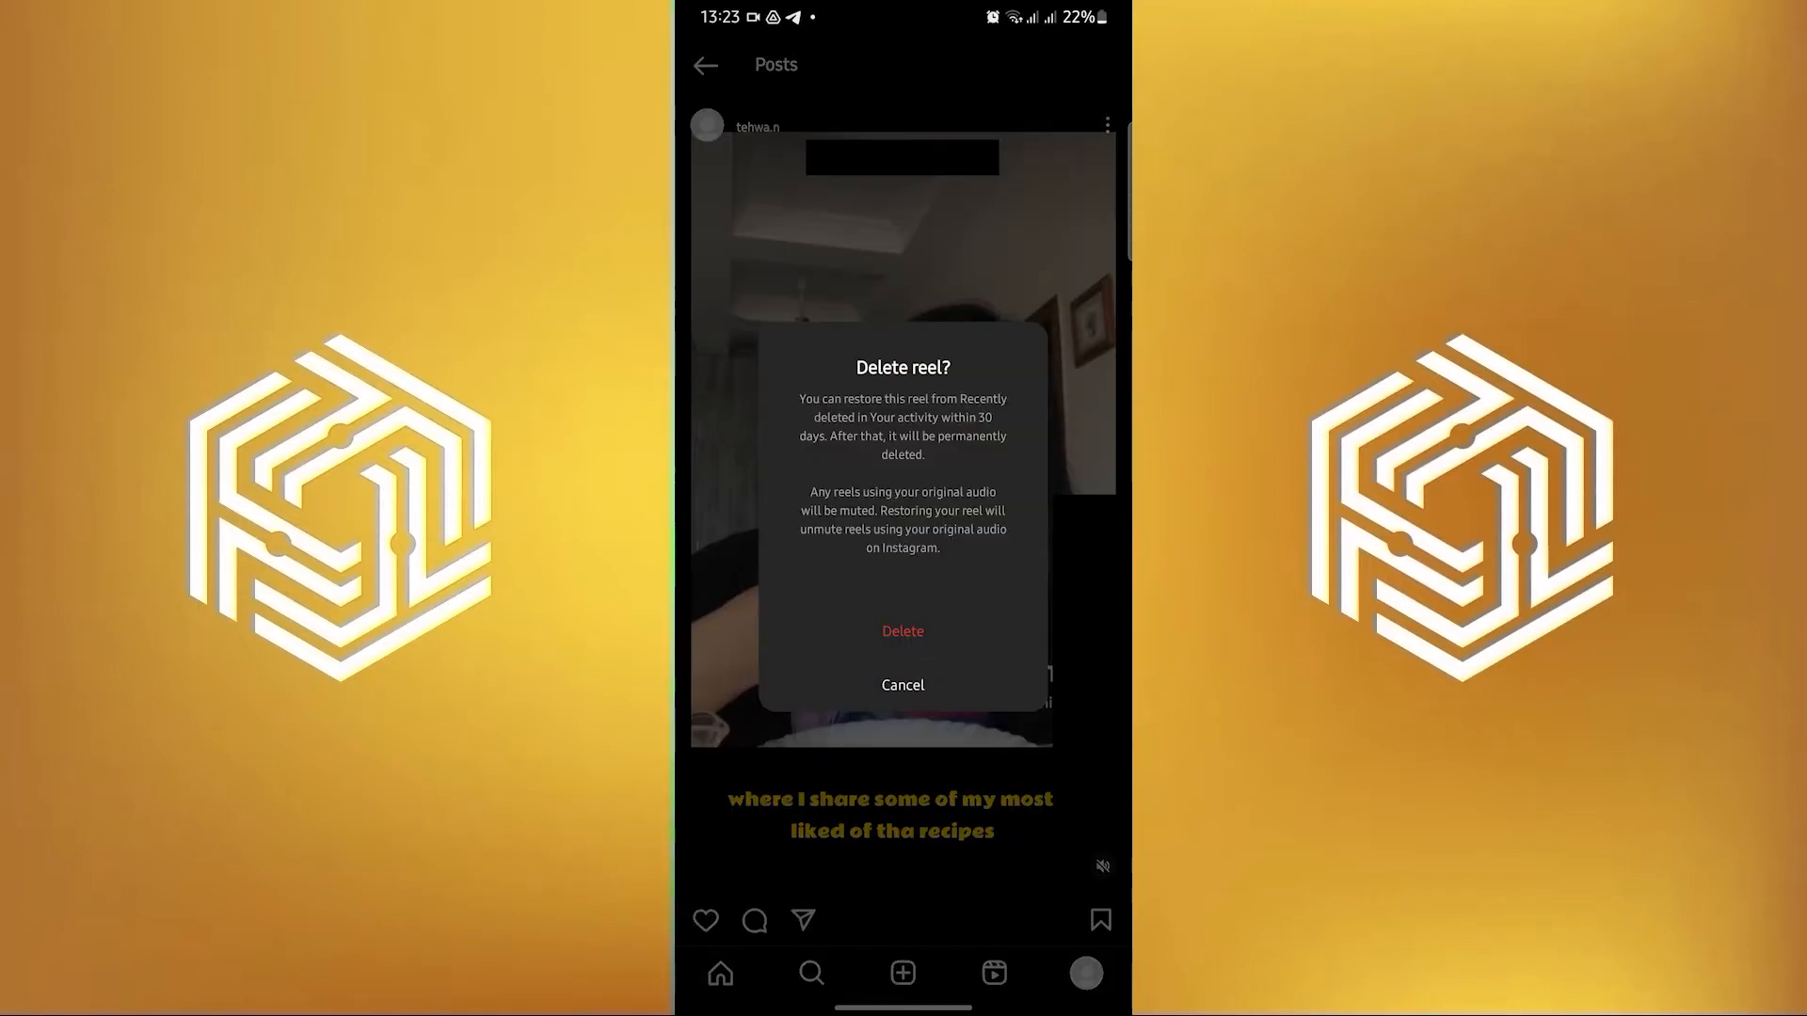
left_click(902, 684)
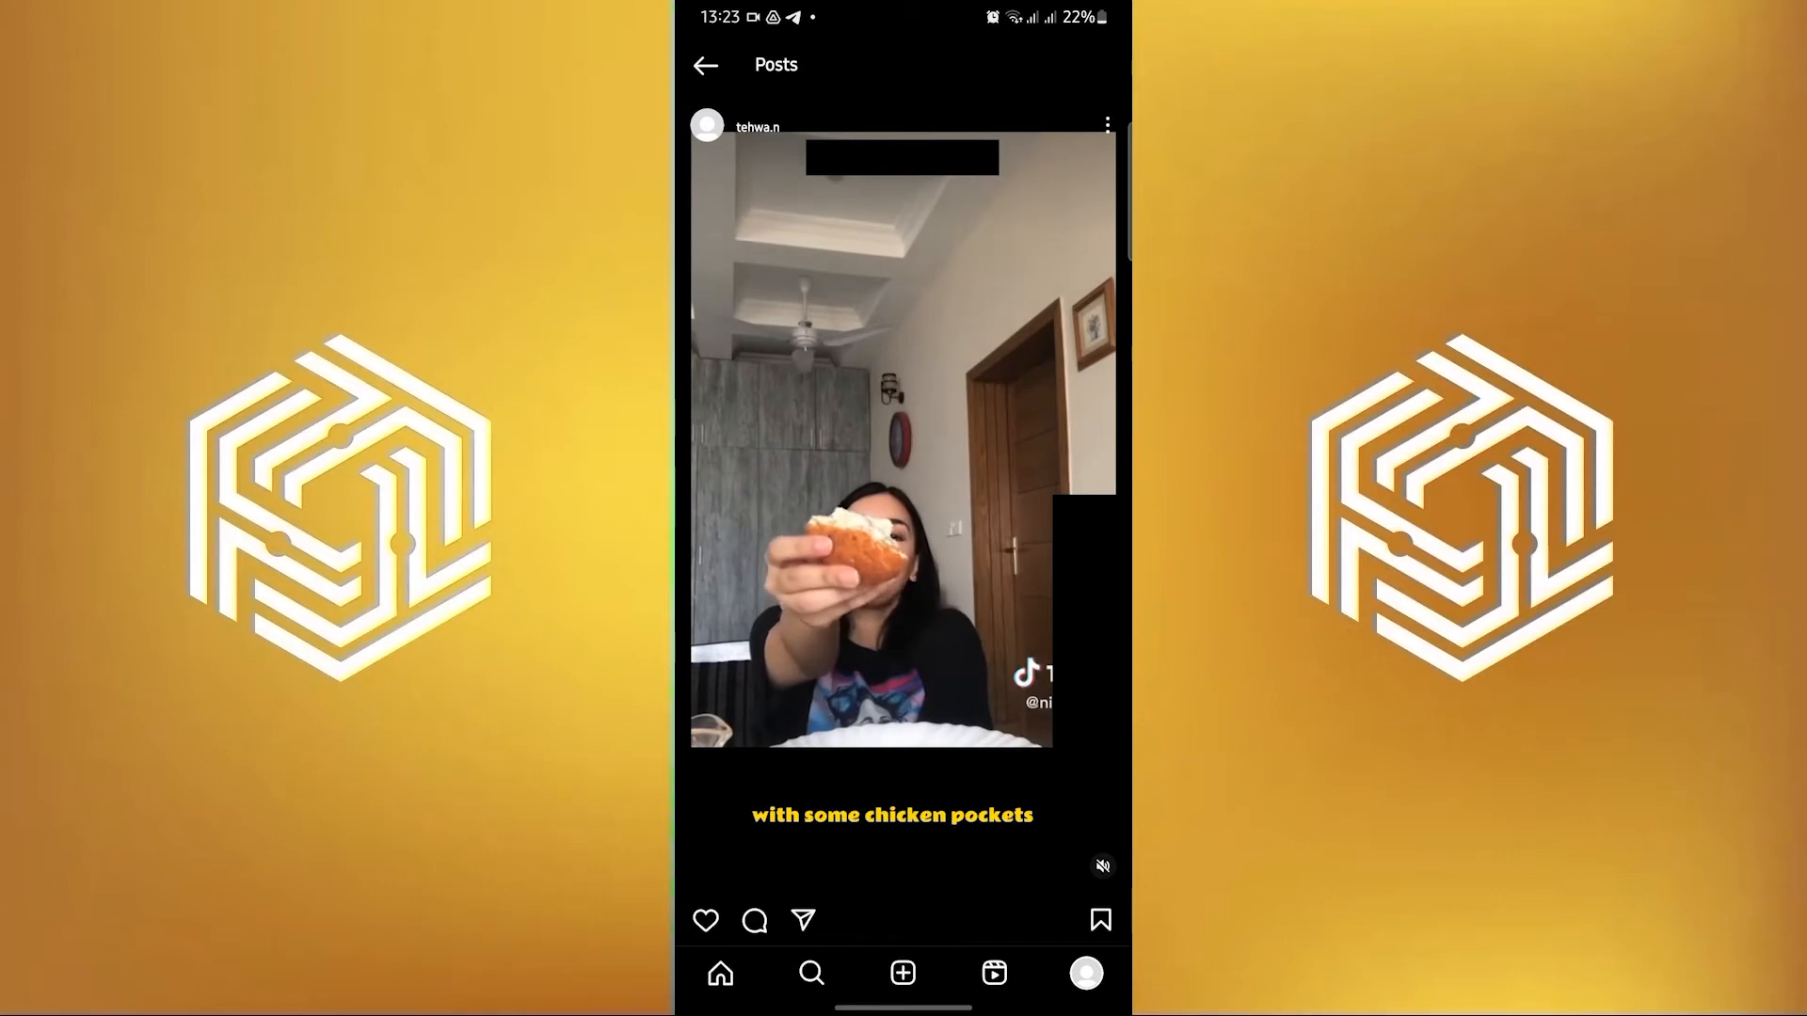
left_click(1105, 124)
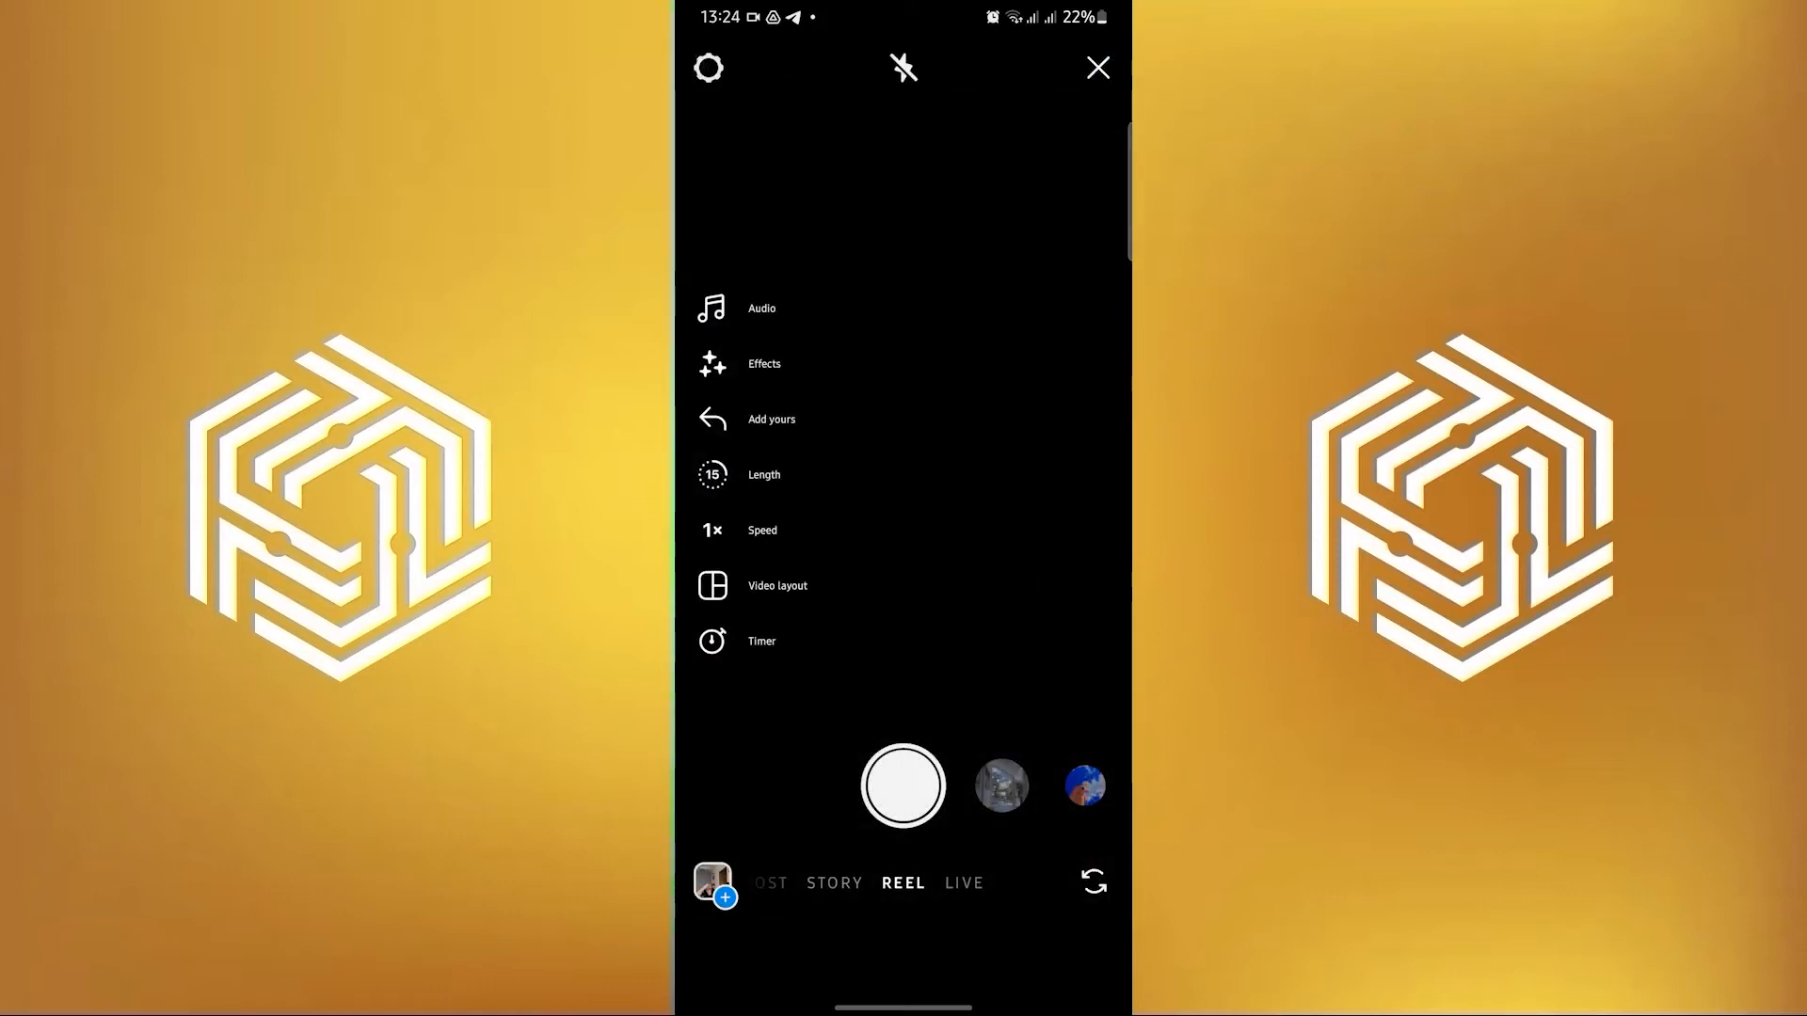
Step: Pick the chicken pockets video from the phone gallery for the new reel
left_click(712, 882)
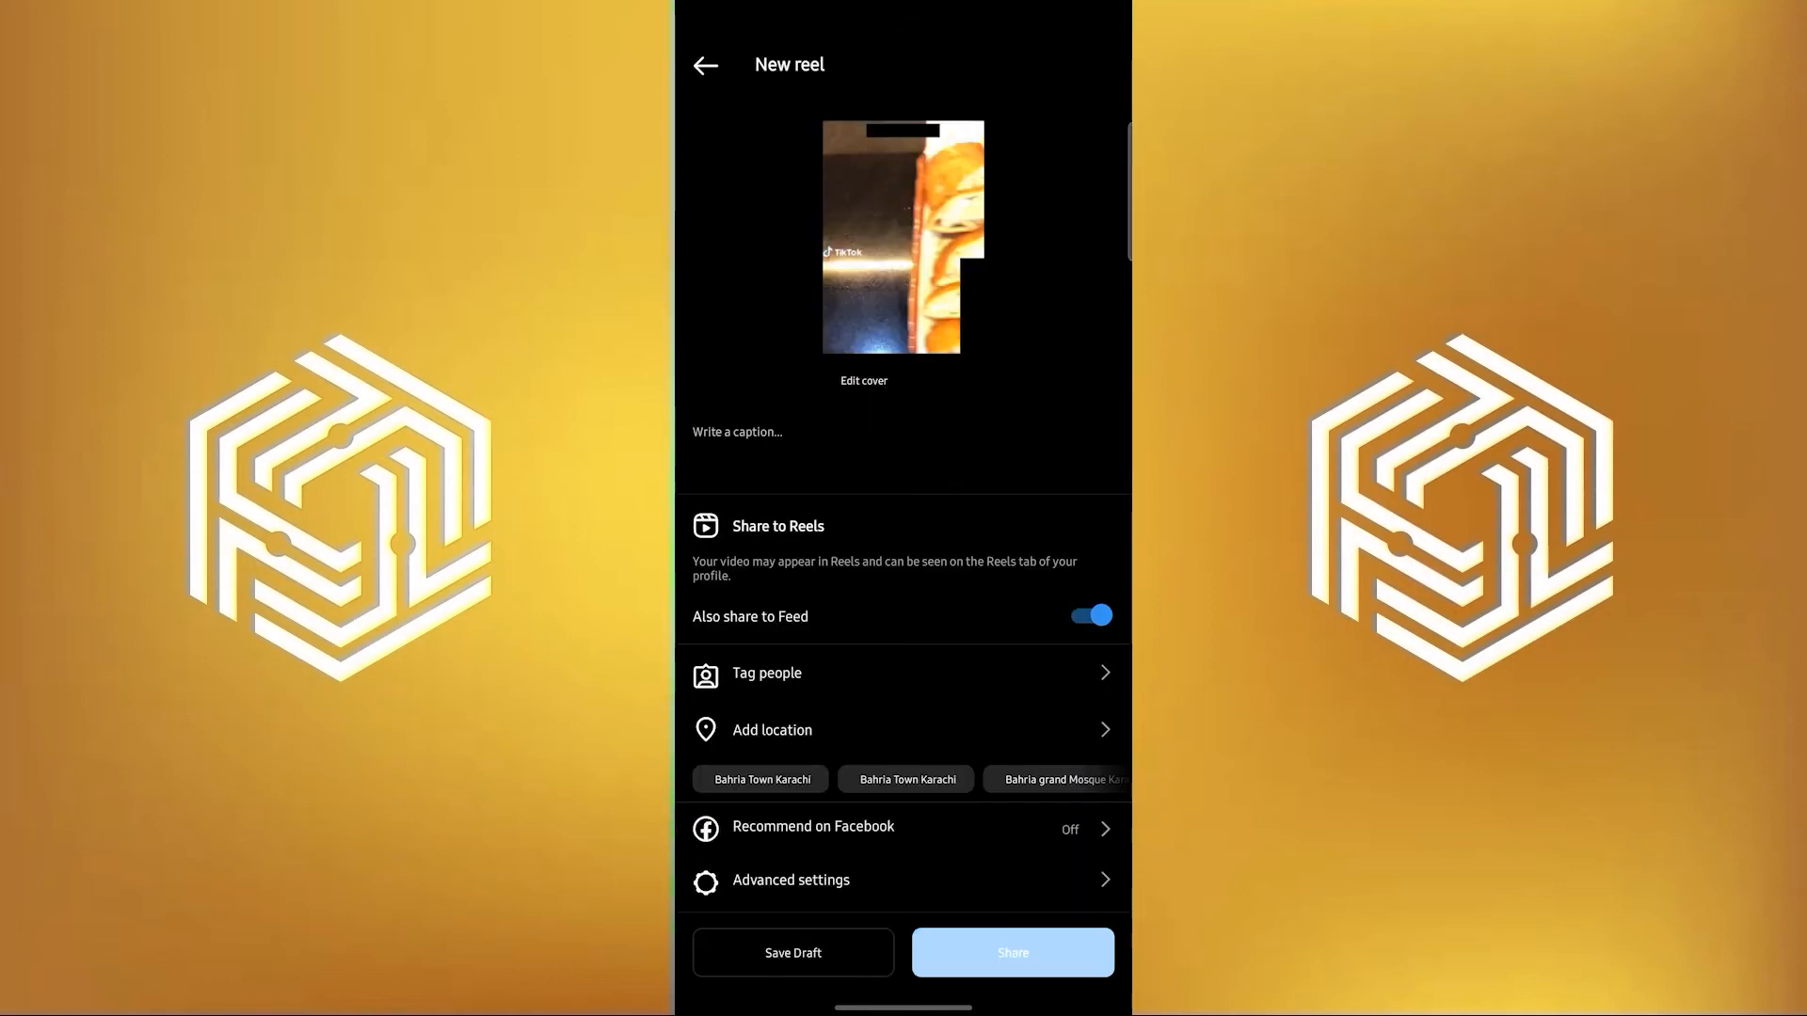
Step: Share the new reel, then check its upload from the home feed and profile
left_click(1011, 951)
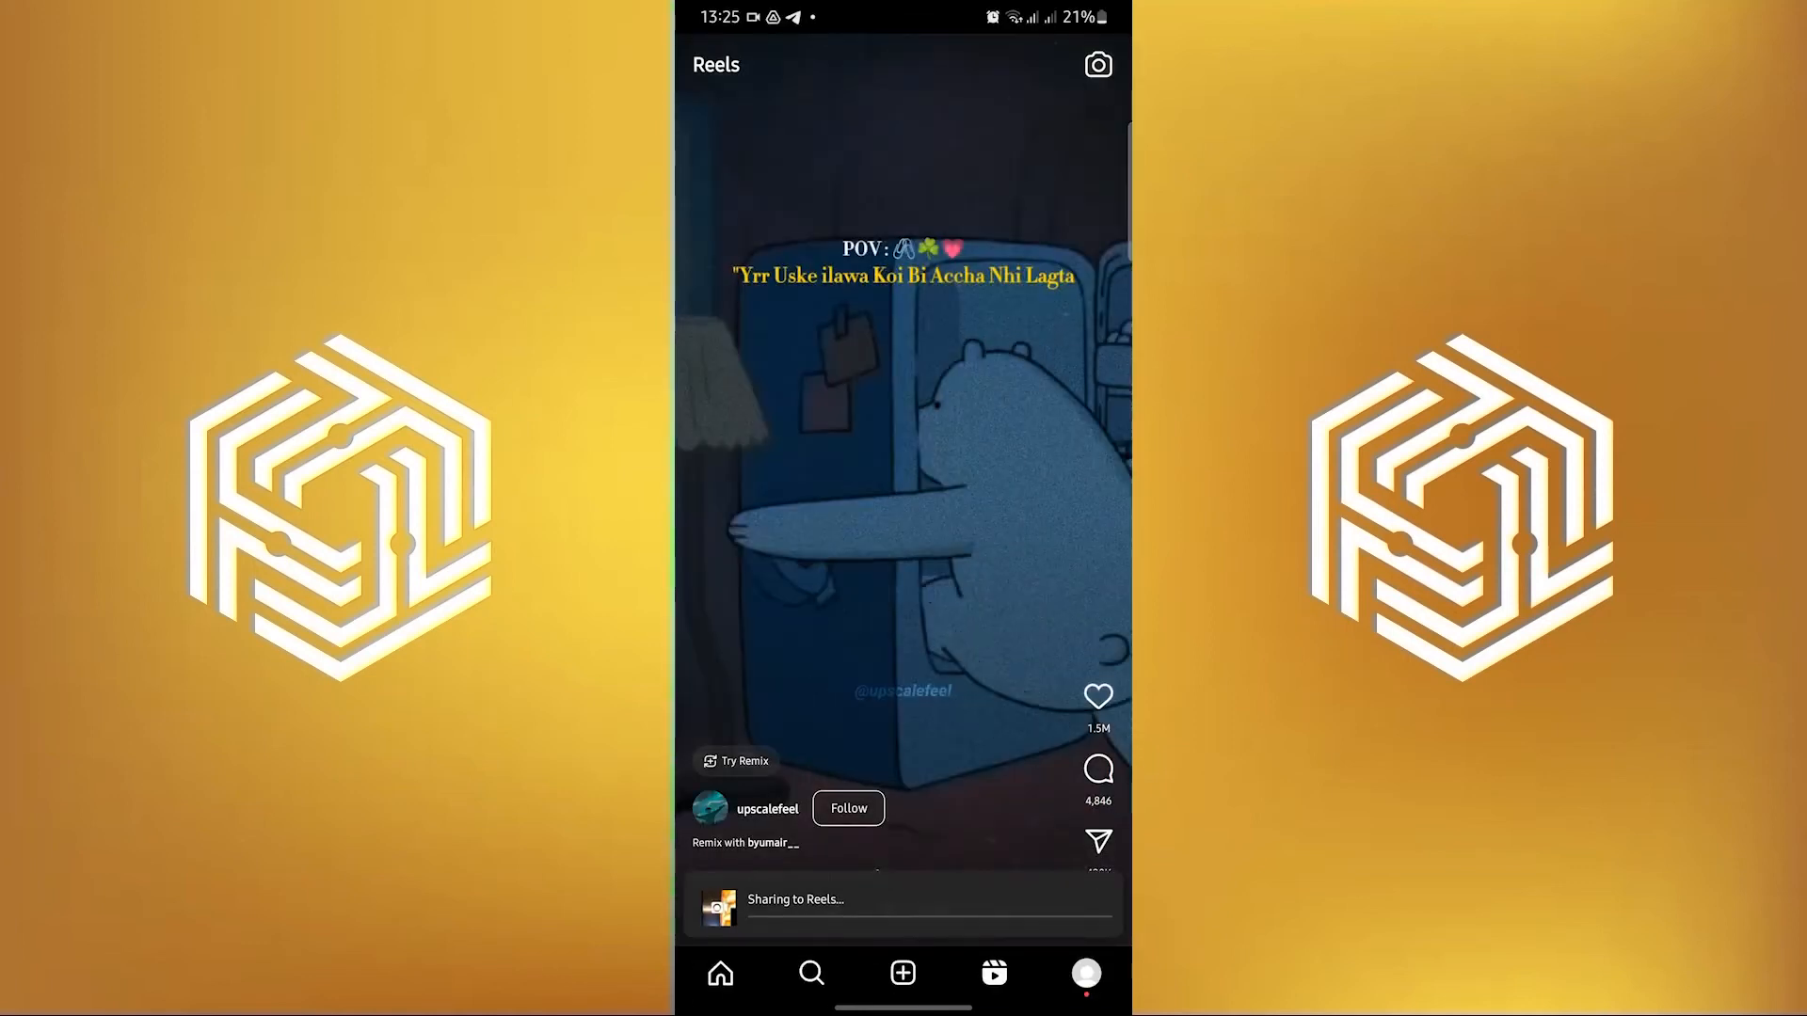
left_click(719, 972)
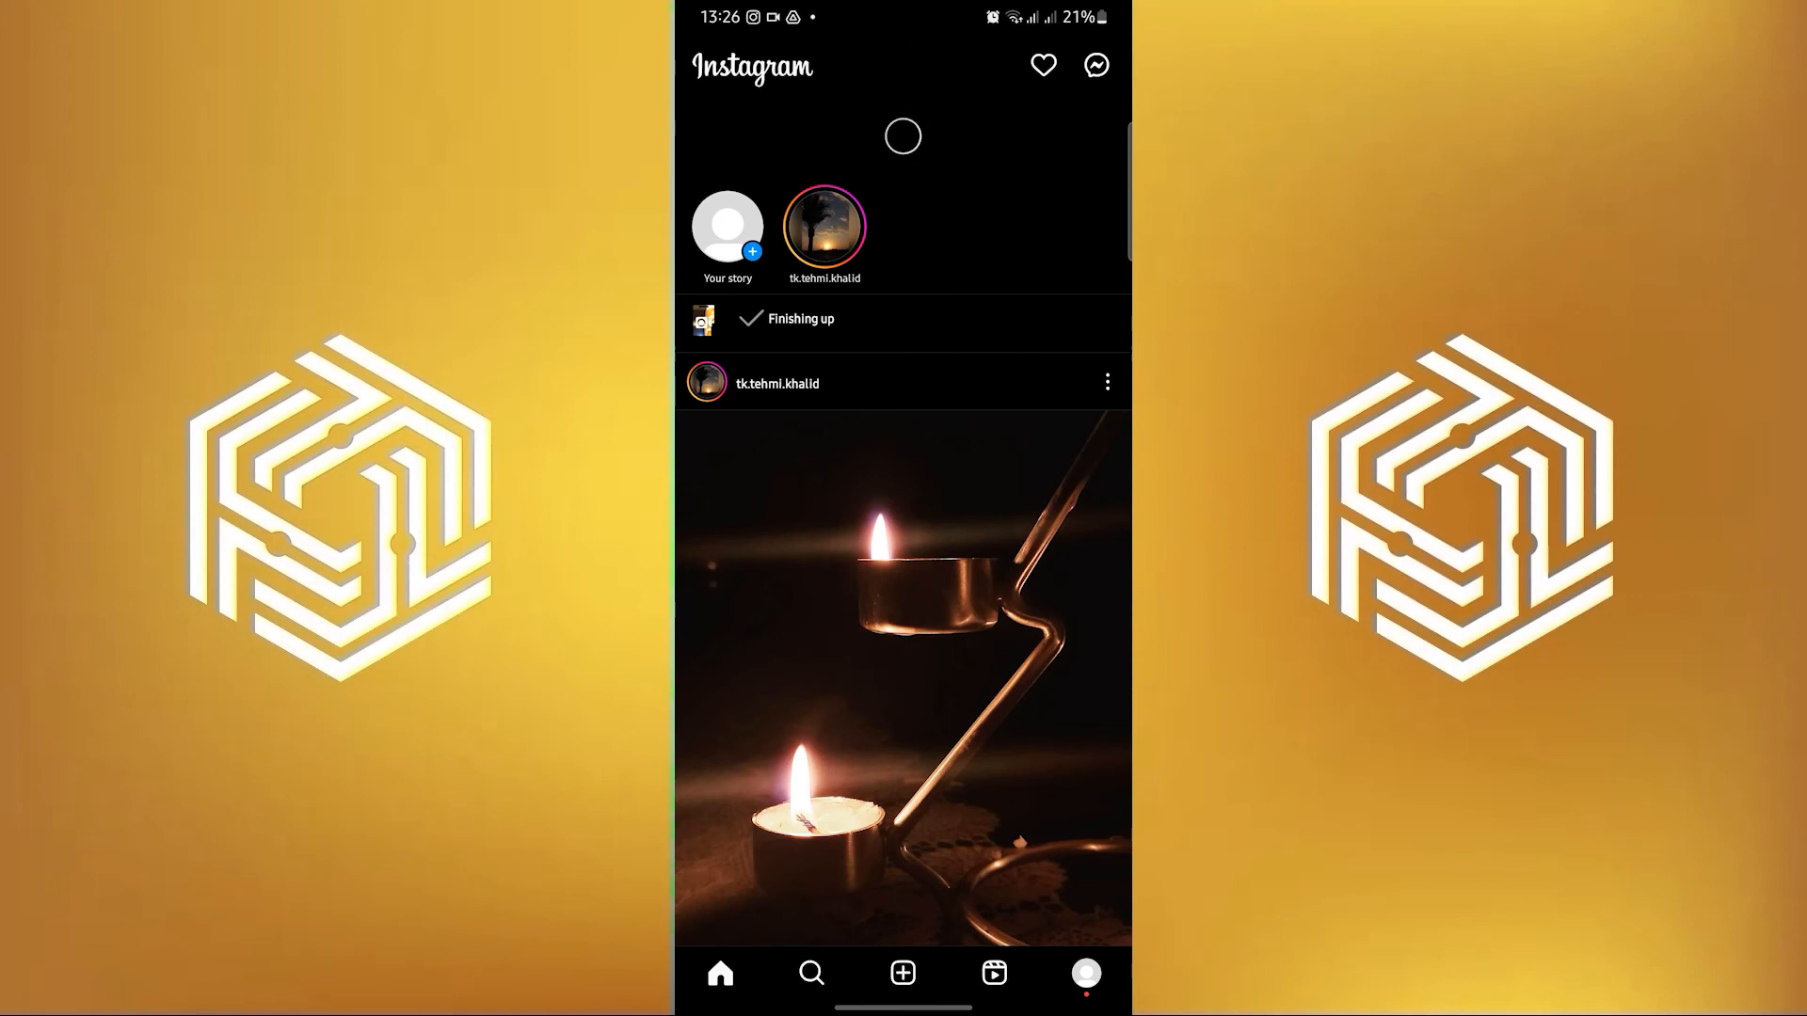
left_click(1085, 972)
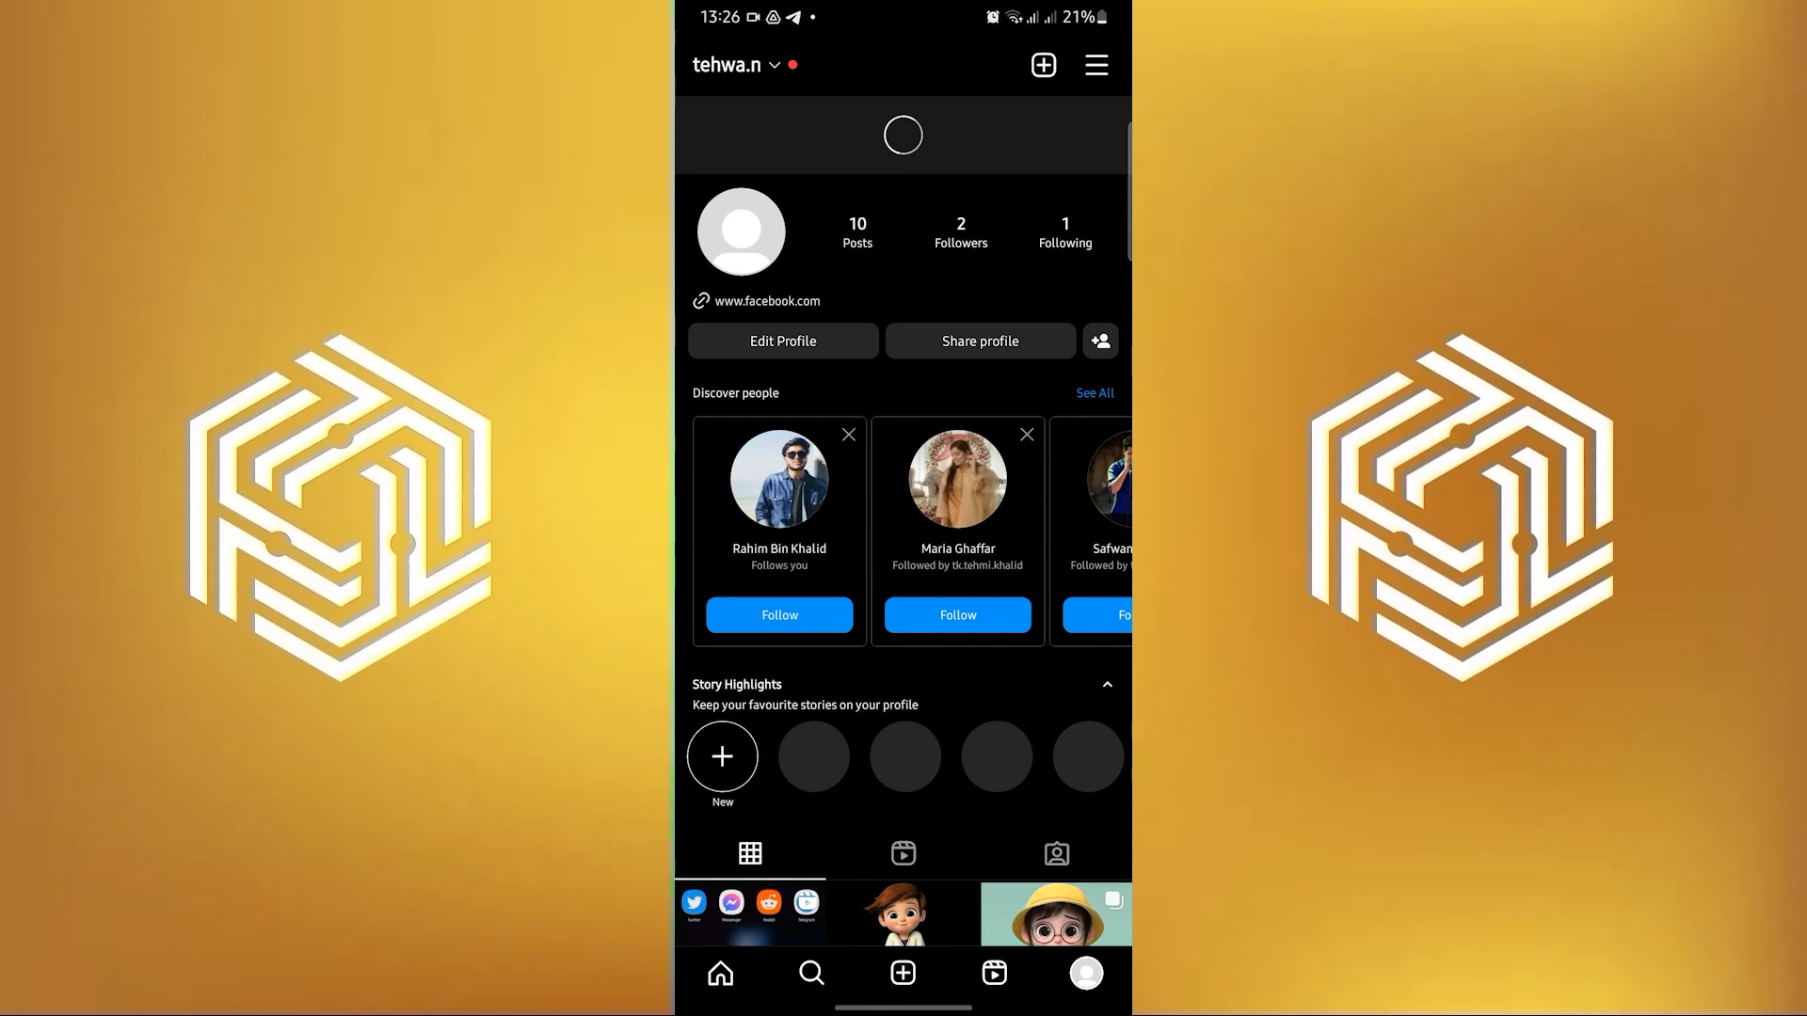
left_click(719, 972)
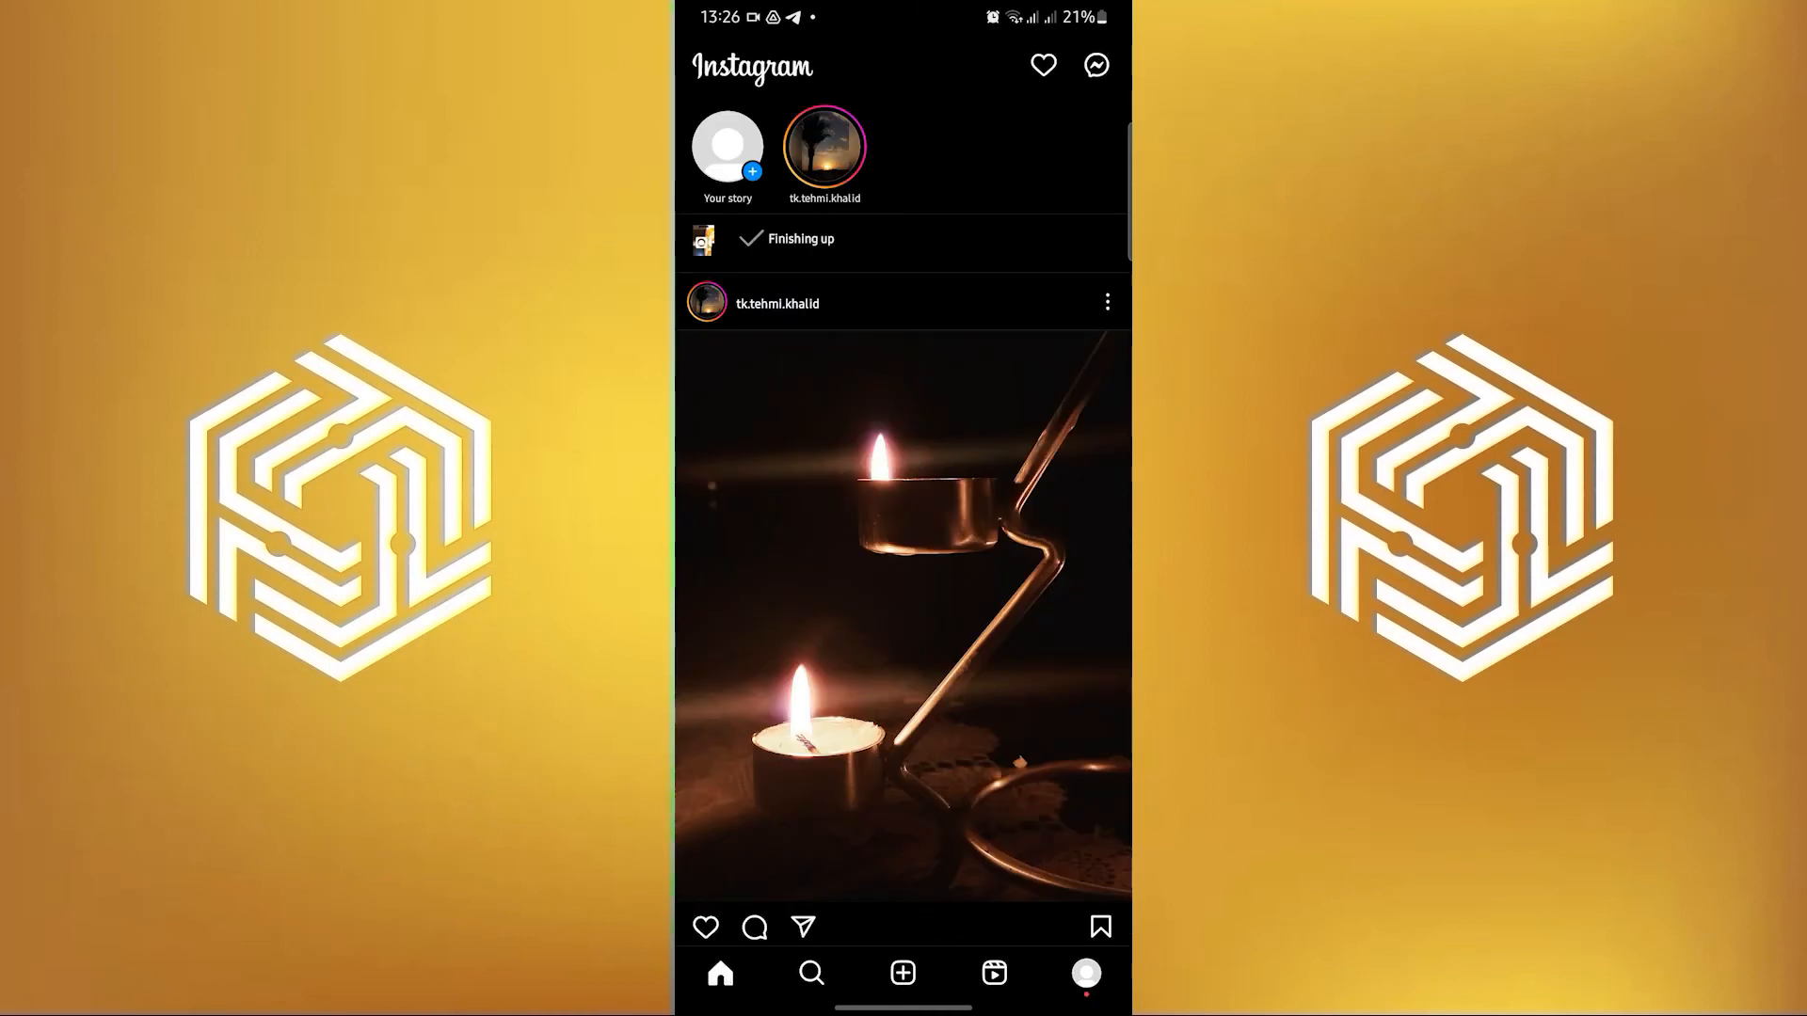